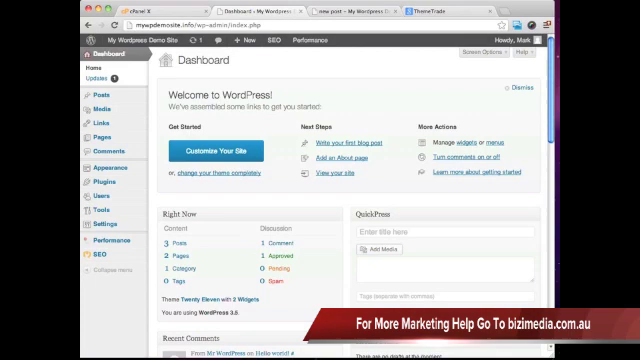
mouse_move(24, 100)
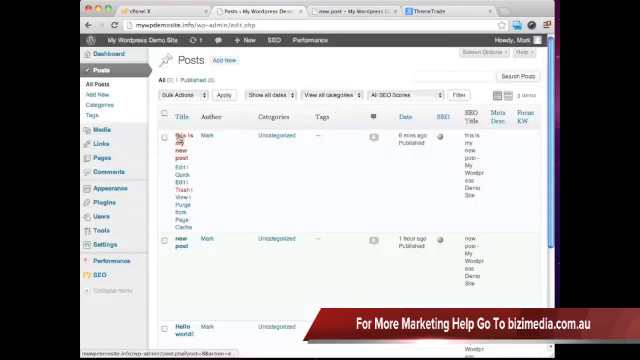
Step: Go to the All Posts list from the dashboard menu
click(172, 138)
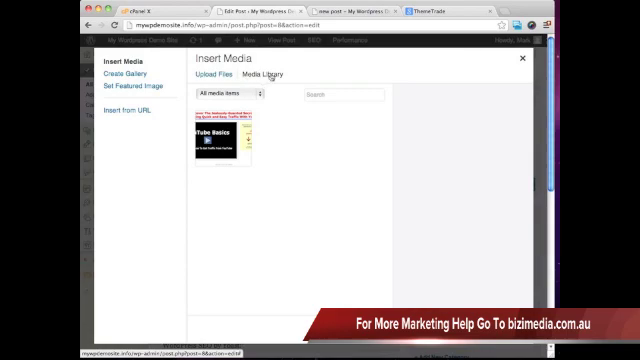
Step: Bring up Insert Media on the Media Library for this post
click(206, 76)
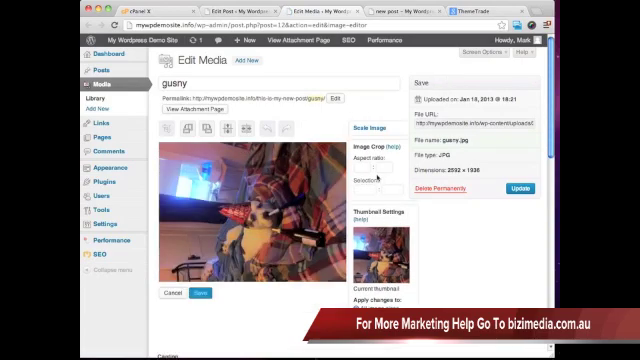
mouse_move(378, 178)
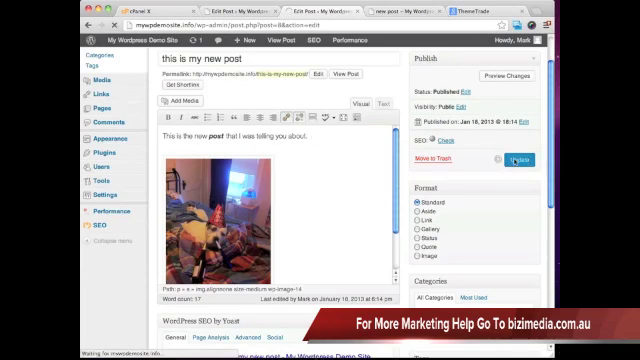
Step: Update the post so the dog photo is saved in its content
click(516, 156)
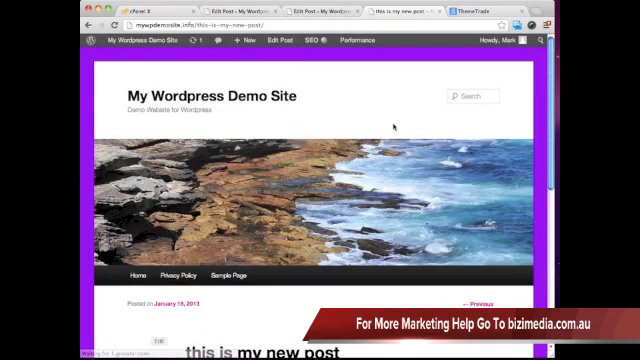
Step: Review the dog photo on the live post and return to editing it
scroll(down, 3)
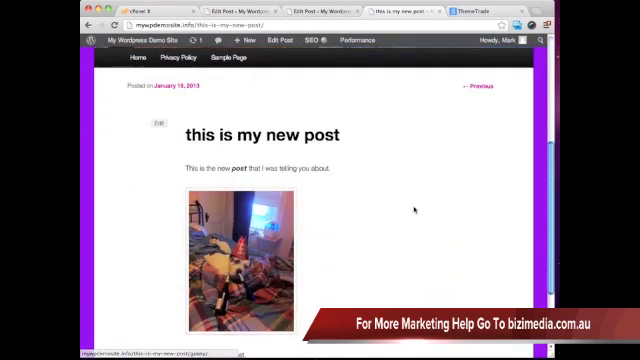
click(240, 250)
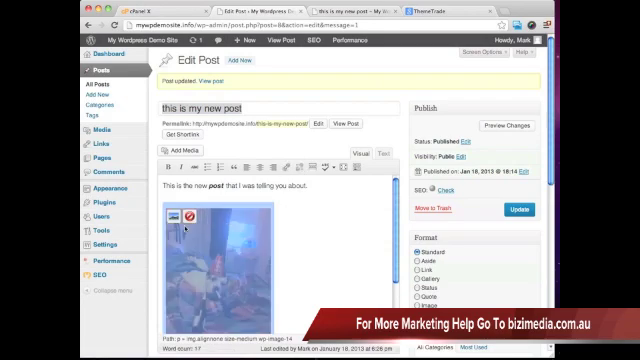
Step: Align the dog photo to center in its image settings and update the post
click(164, 210)
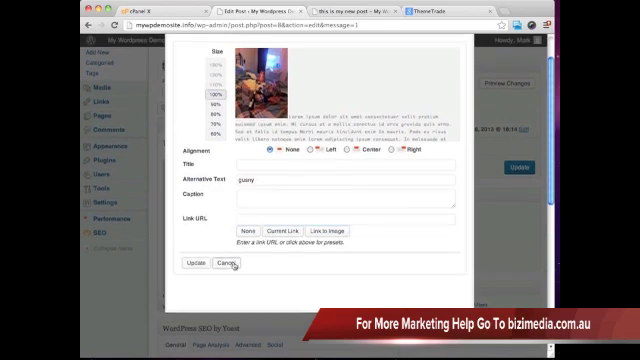
click(196, 264)
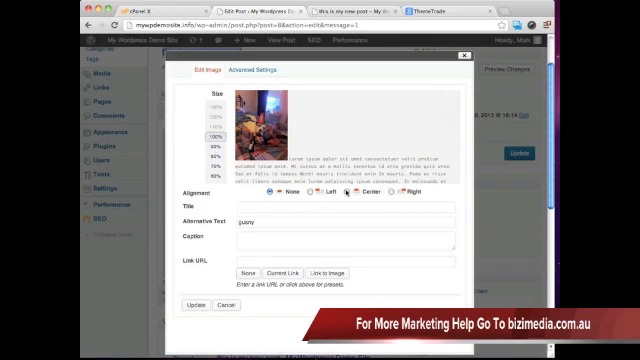
click(198, 304)
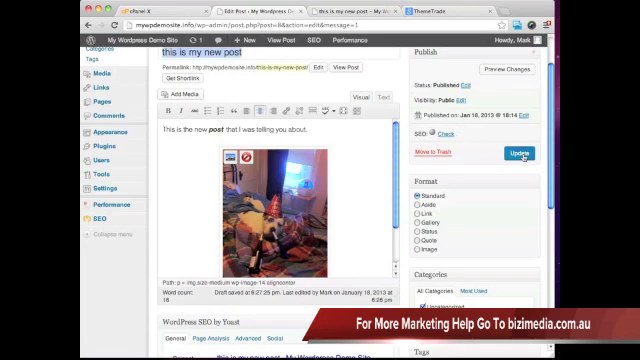
click(502, 152)
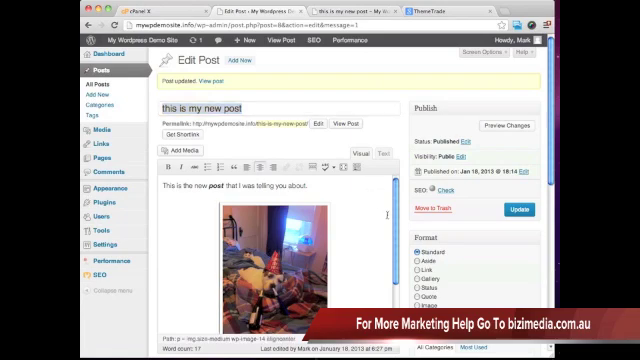
Step: Choose the dog photo from the Media Library as the featured image
scroll(down, 3)
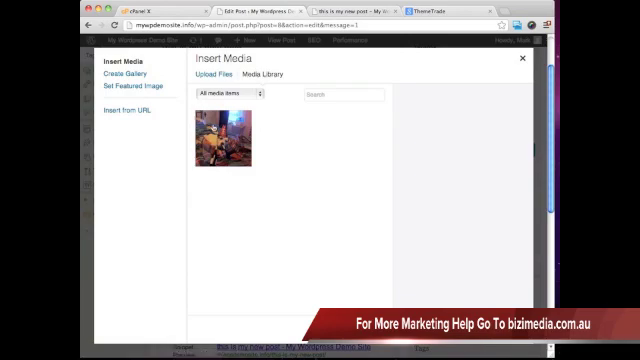
click(224, 140)
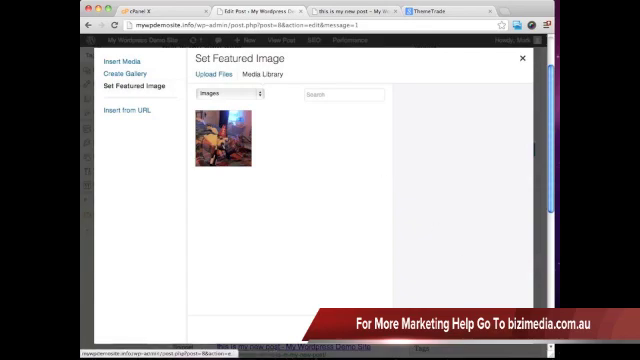
click(222, 140)
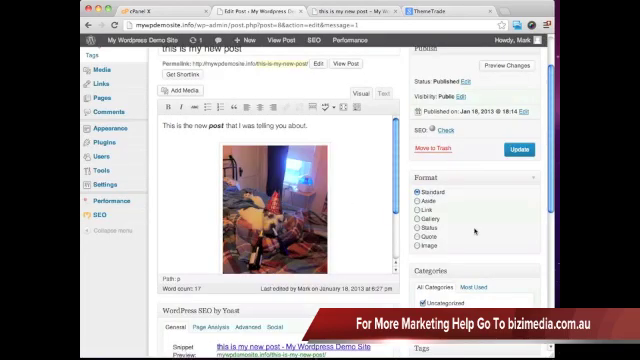
Step: Scroll down through the post editor before leaving for ThemeForest
scroll(down, 3)
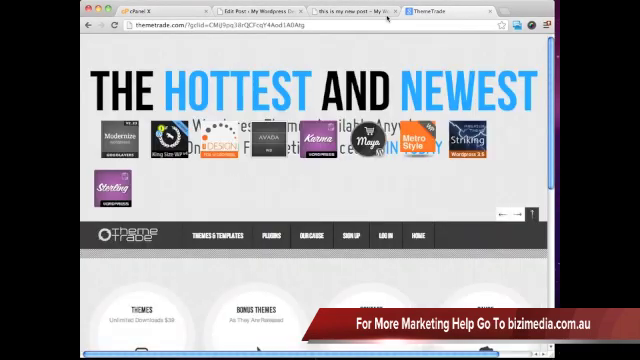
Step: Load the YouTube video at youtube.com/watch?v=n6dUX9YVDKQ for embedding
text(http://www.youtube.com/watch?v=n6dUX9YVDKQ)
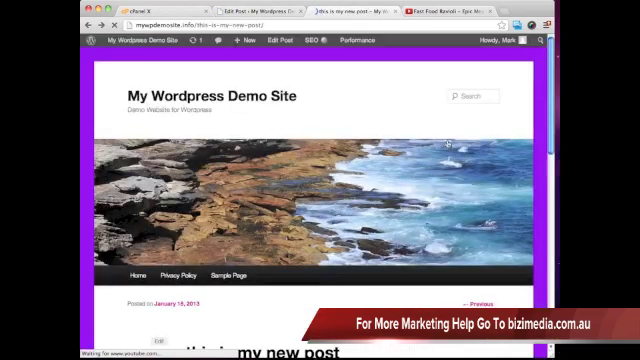
scroll(down, 3)
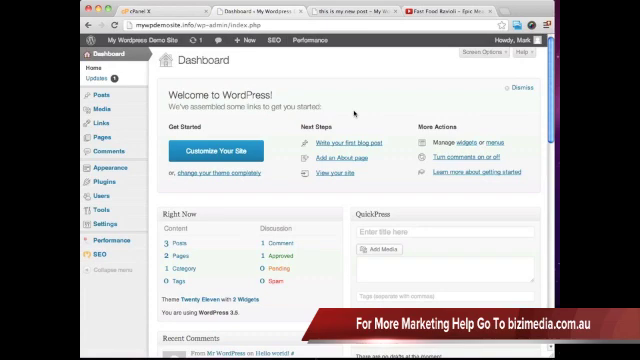
mouse_move(352, 114)
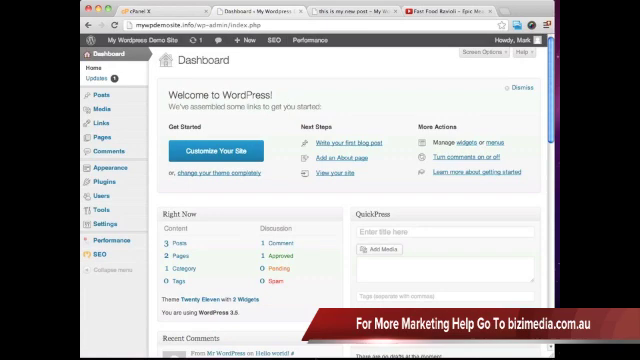